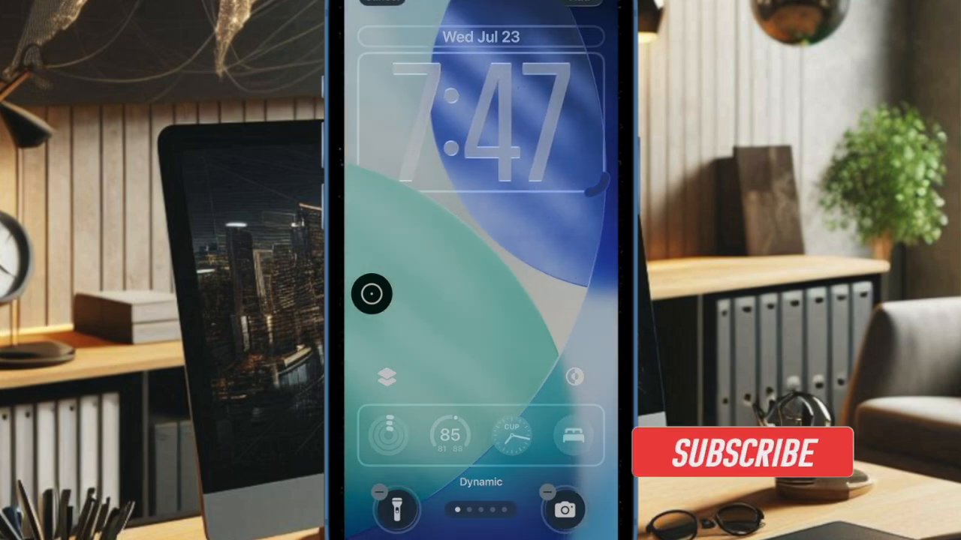
# Preview lock screen wallpaper styles, swiping from Dynamic to Halo.
pyautogui.click(743, 452)
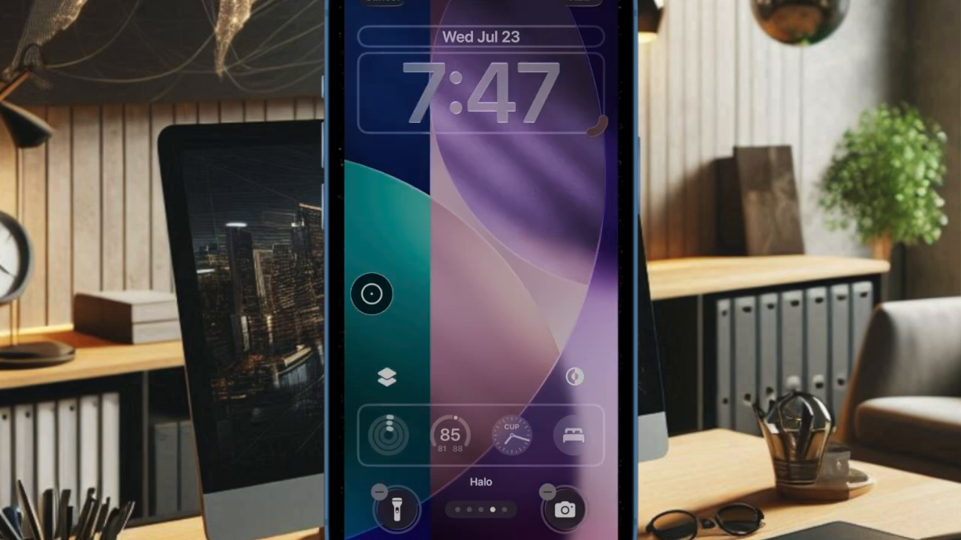
pyautogui.hscroll(-3)
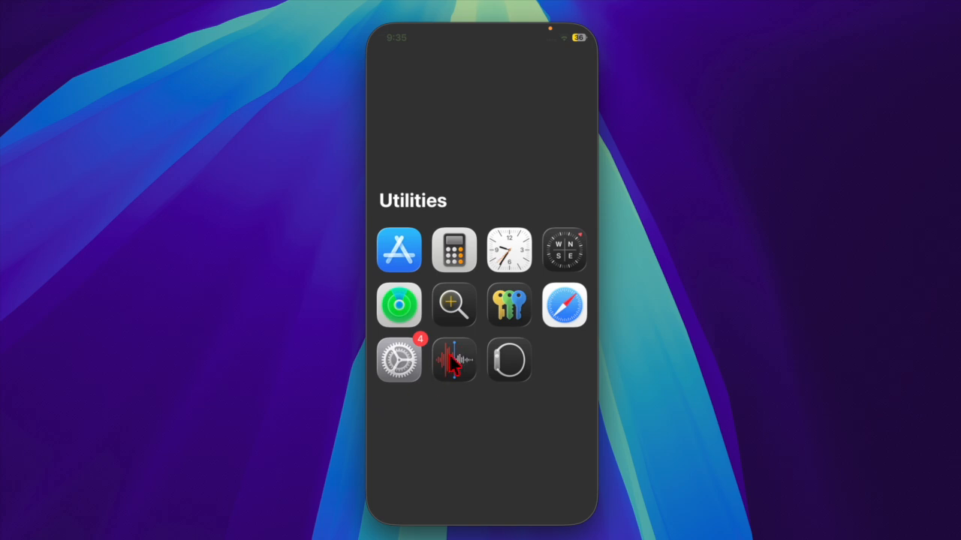
# Open Settings > Wallpaper > Add New Wallpaper to show the iOS 26 gallery.
pyautogui.click(398, 361)
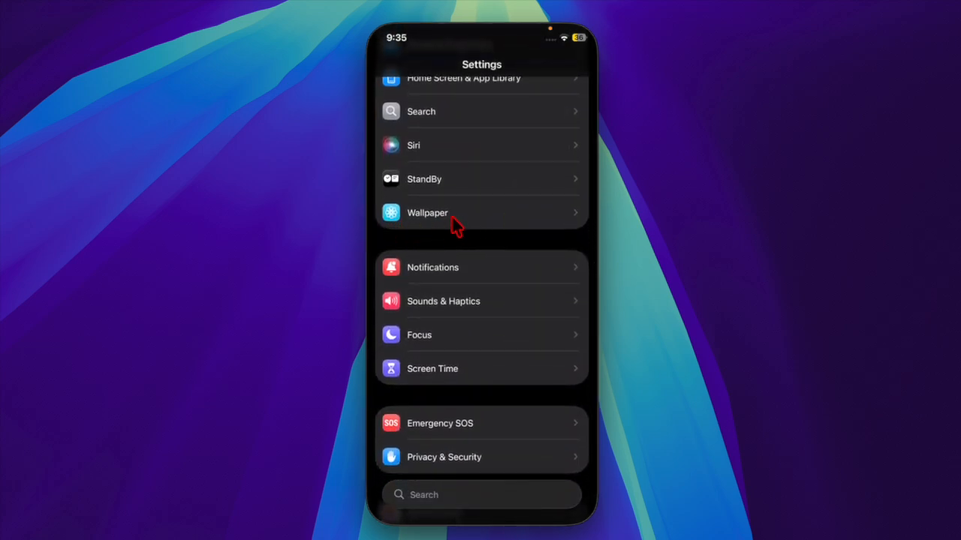
pyautogui.click(427, 212)
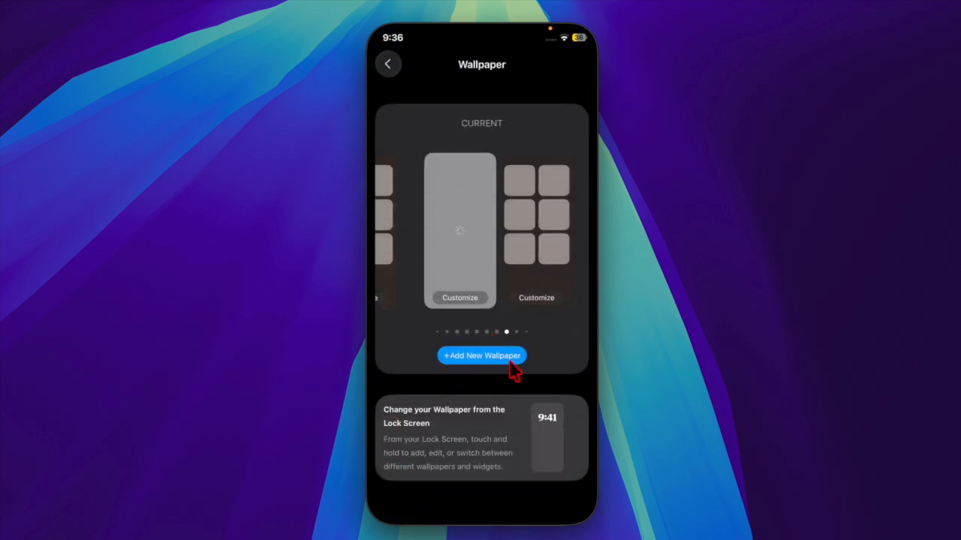
pyautogui.click(481, 355)
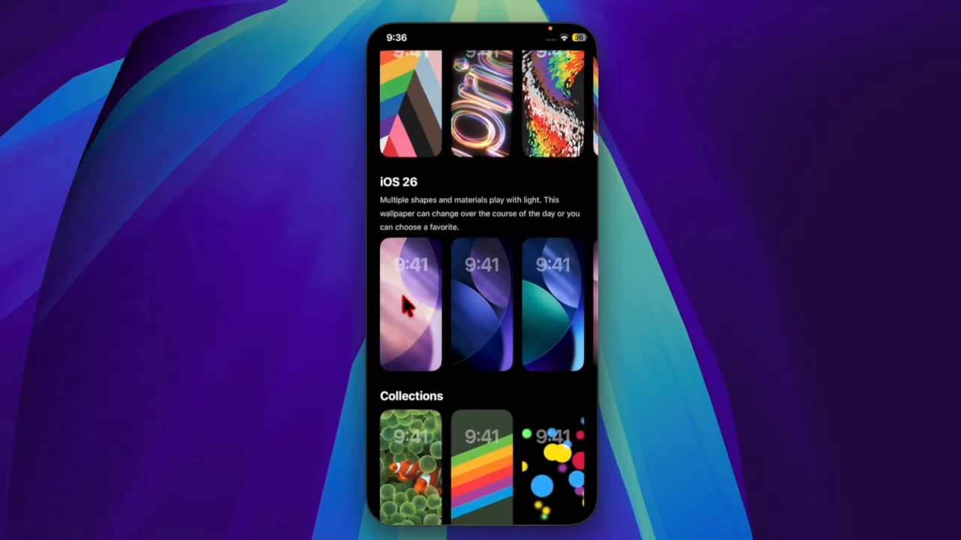
# Add the first iOS 26 wallpaper in Shadow style as the lock and home screen pair.
pyautogui.click(411, 305)
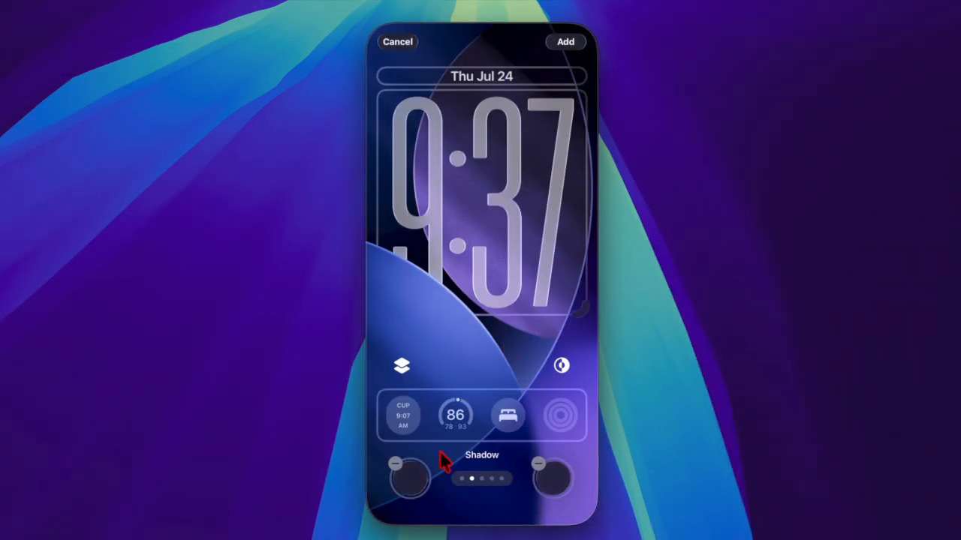
pyautogui.moveTo(401, 510)
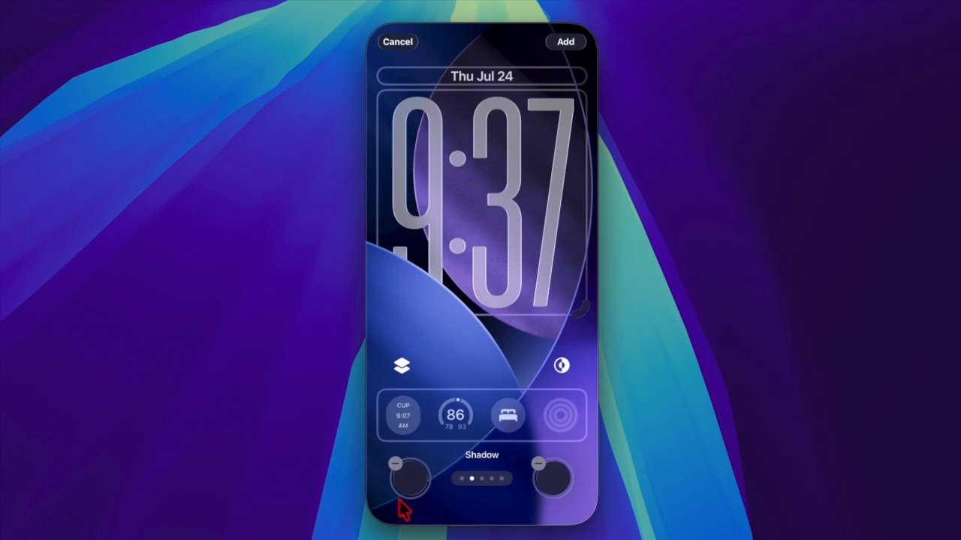
pyautogui.moveTo(548, 507)
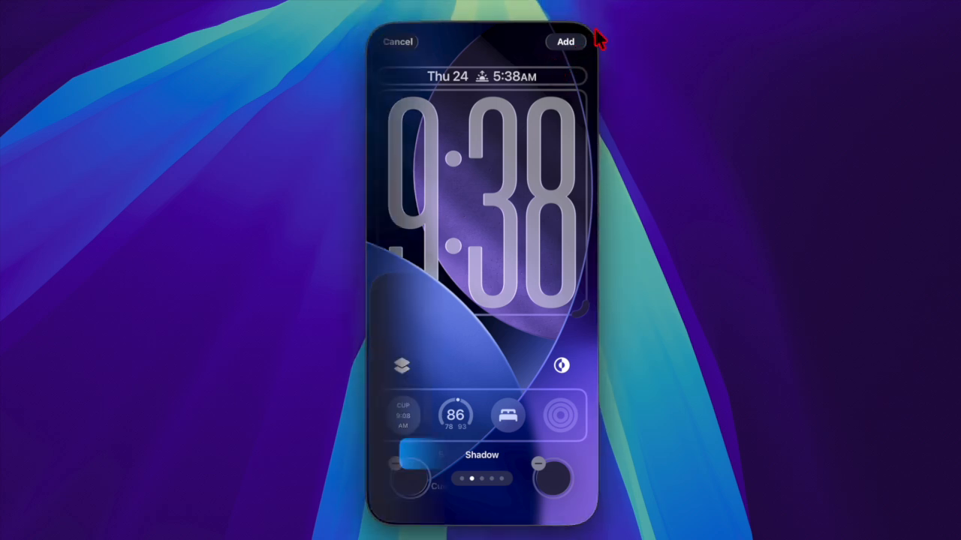
pyautogui.click(565, 42)
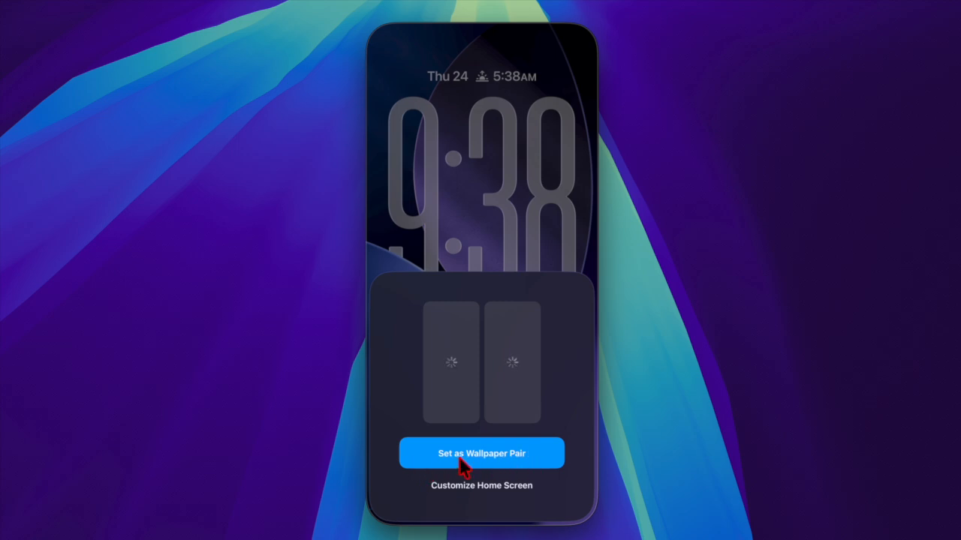
pyautogui.moveTo(518, 464)
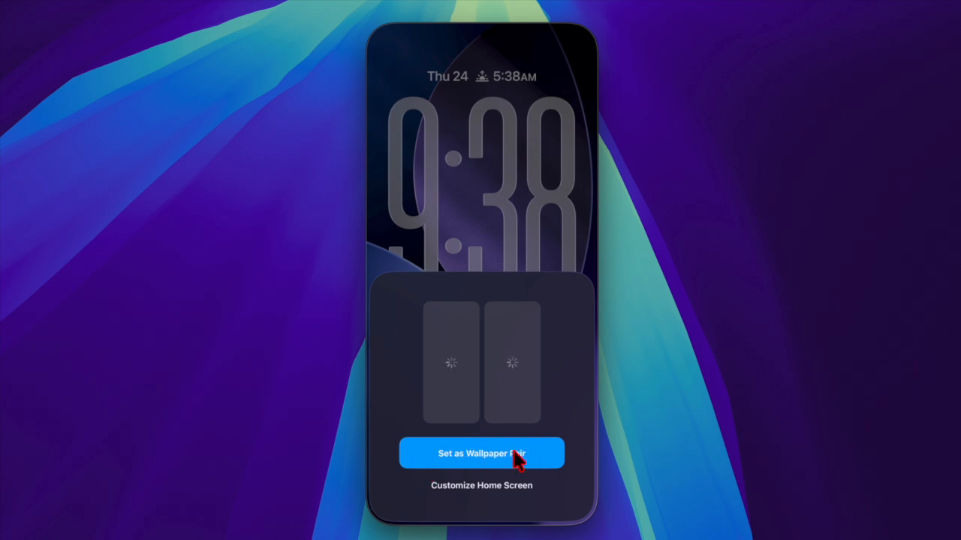
pyautogui.click(481, 453)
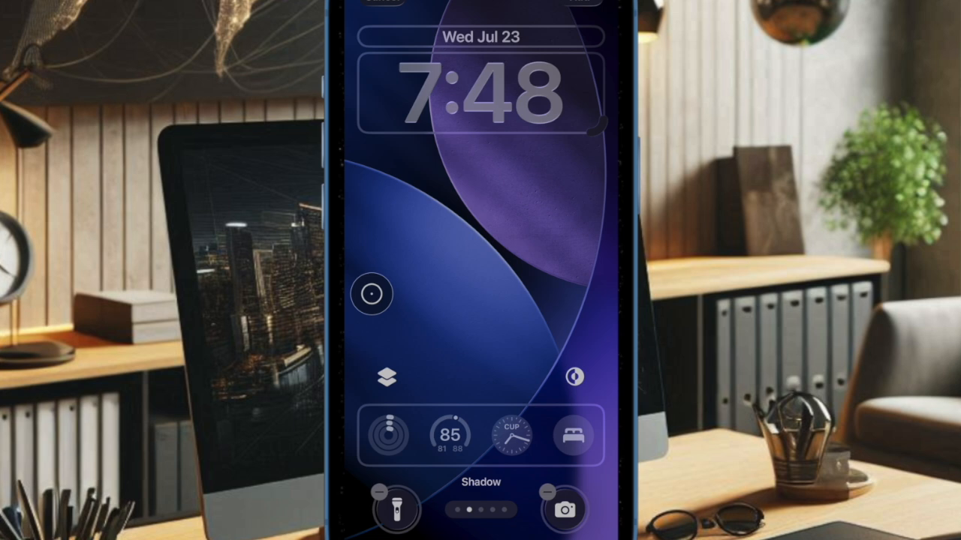